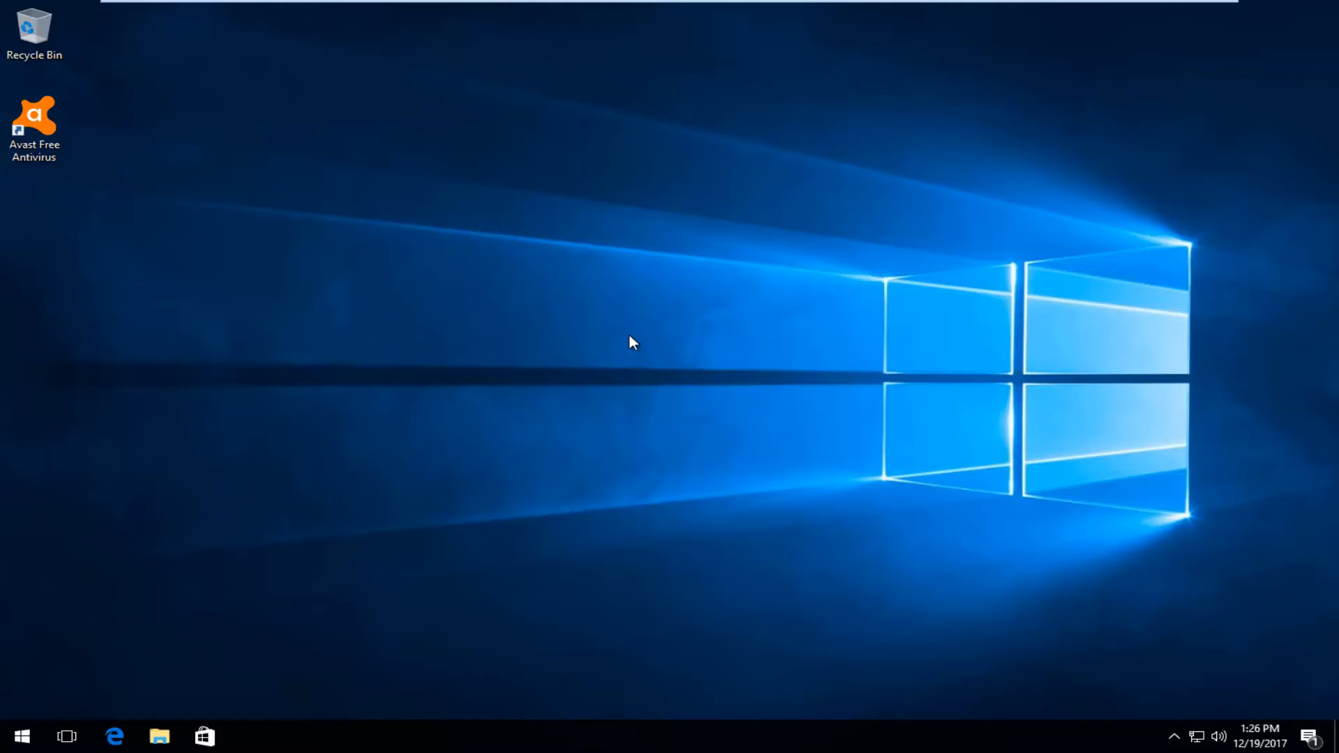
{"action": "mouse_move", "coordinate": [641, 343]}
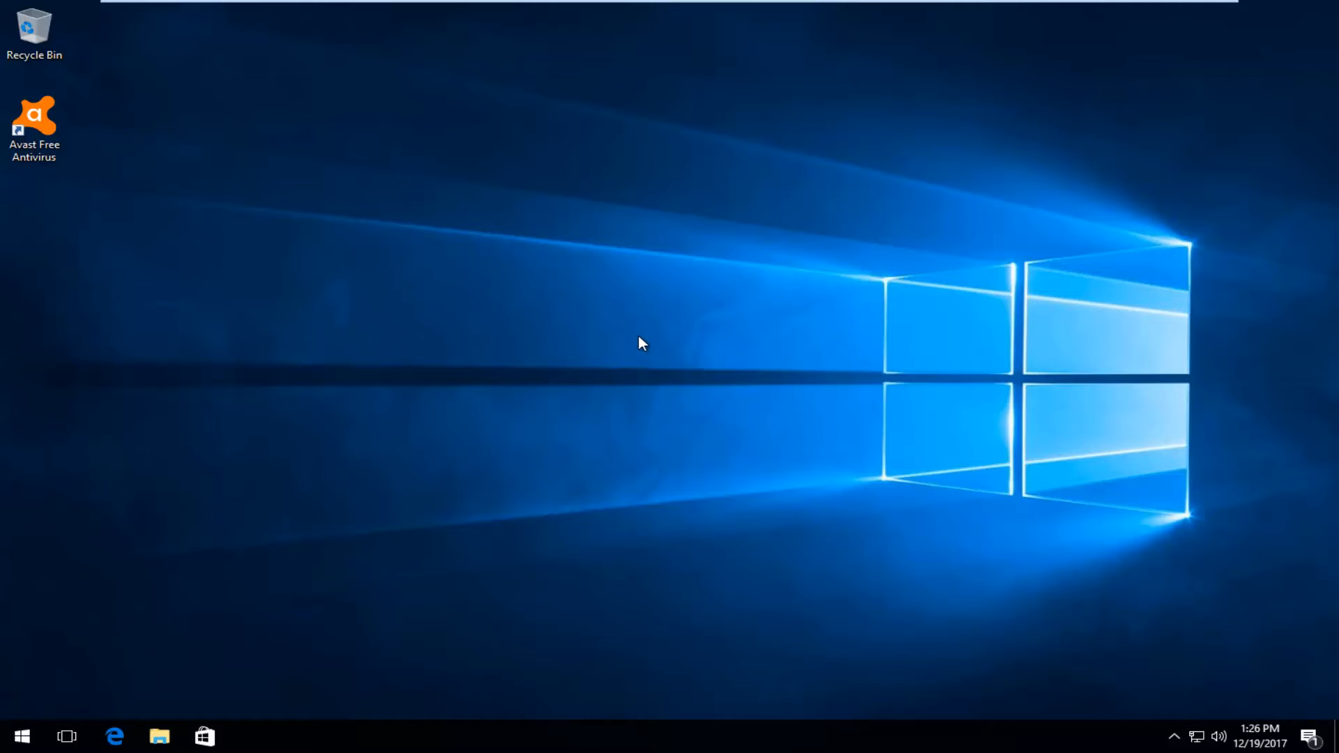
{"action": "mouse_move", "coordinate": [67, 663]}
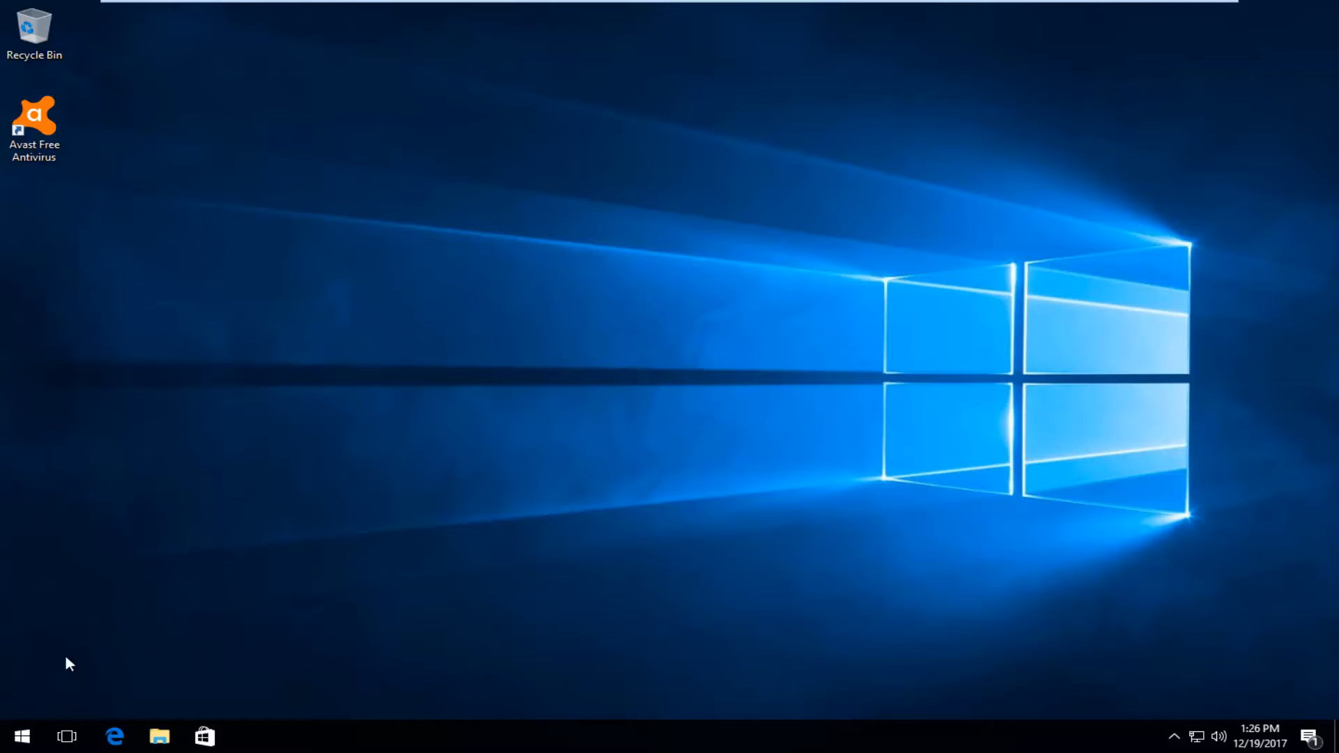
Search 'programs and f' from Start to reach the Programs and Features list.
{"action": "left_click", "coordinate": [21, 736]}
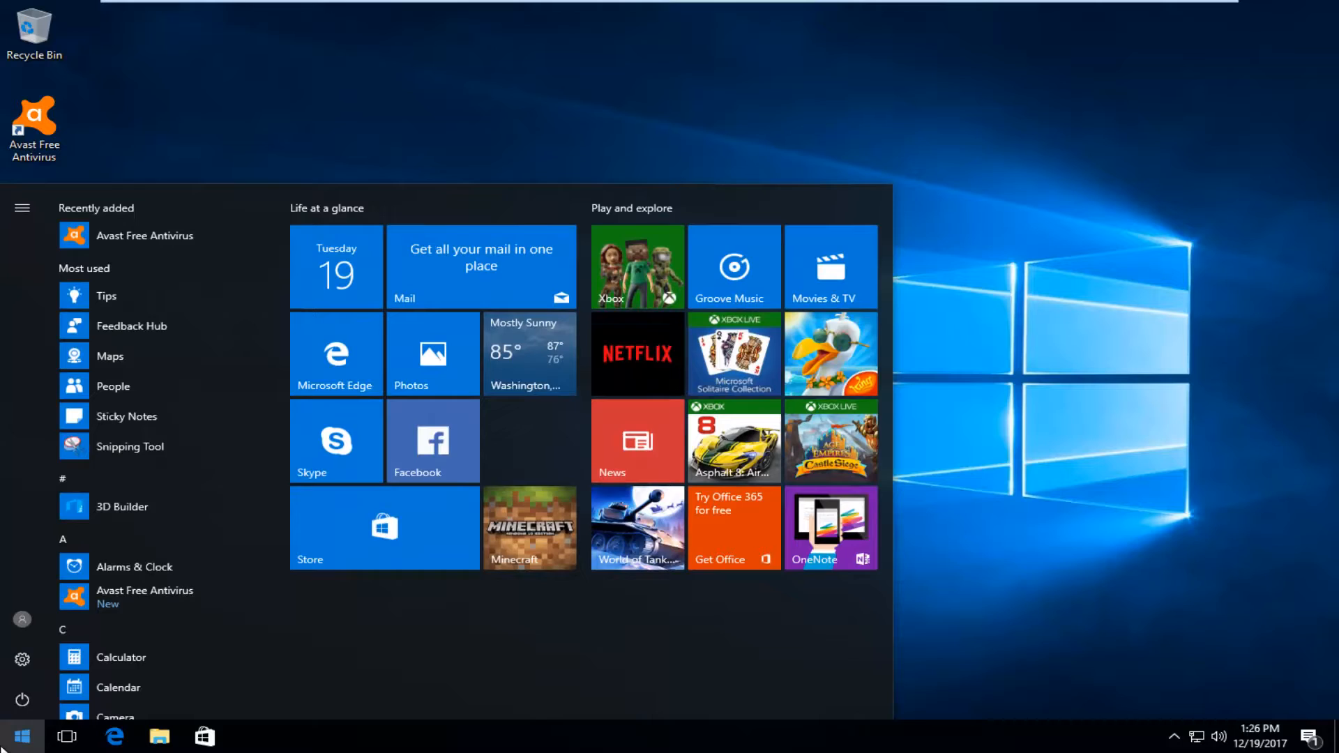
{"action": "type", "text": "p"}
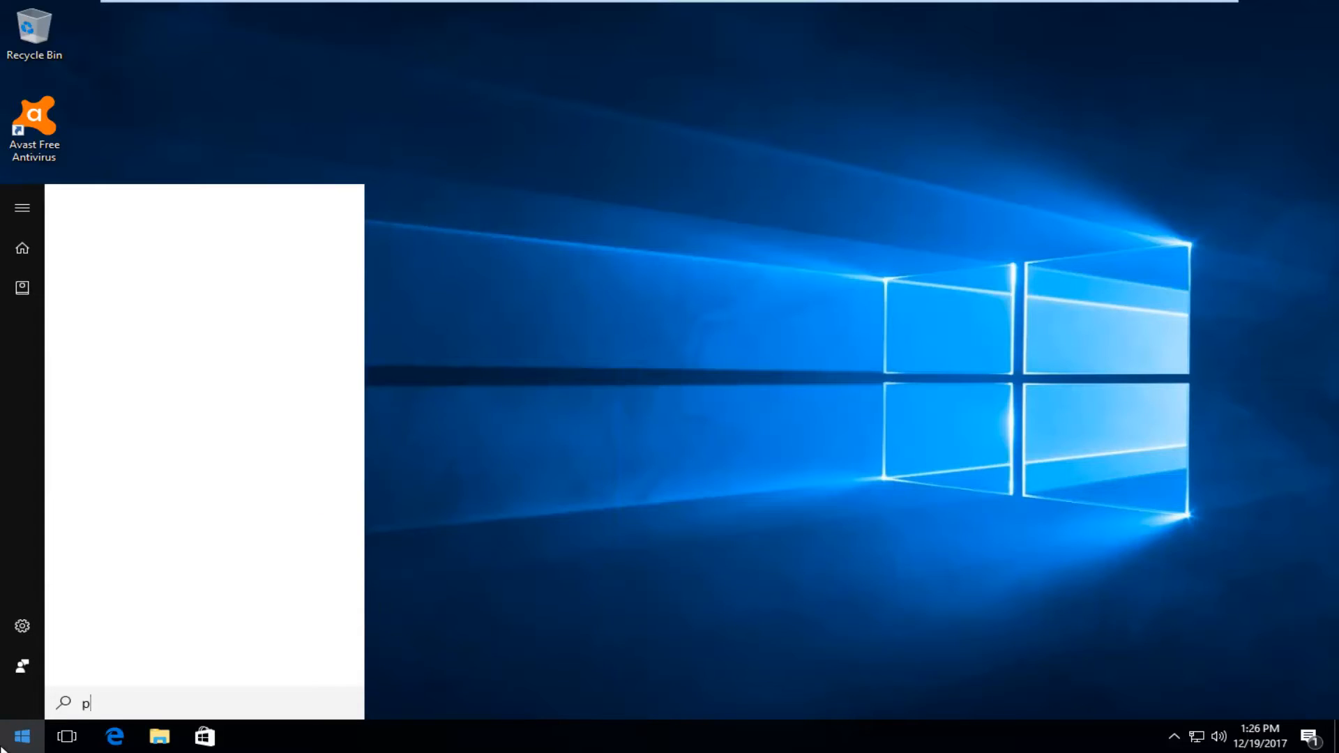
{"action": "type", "text": "rograms and"}
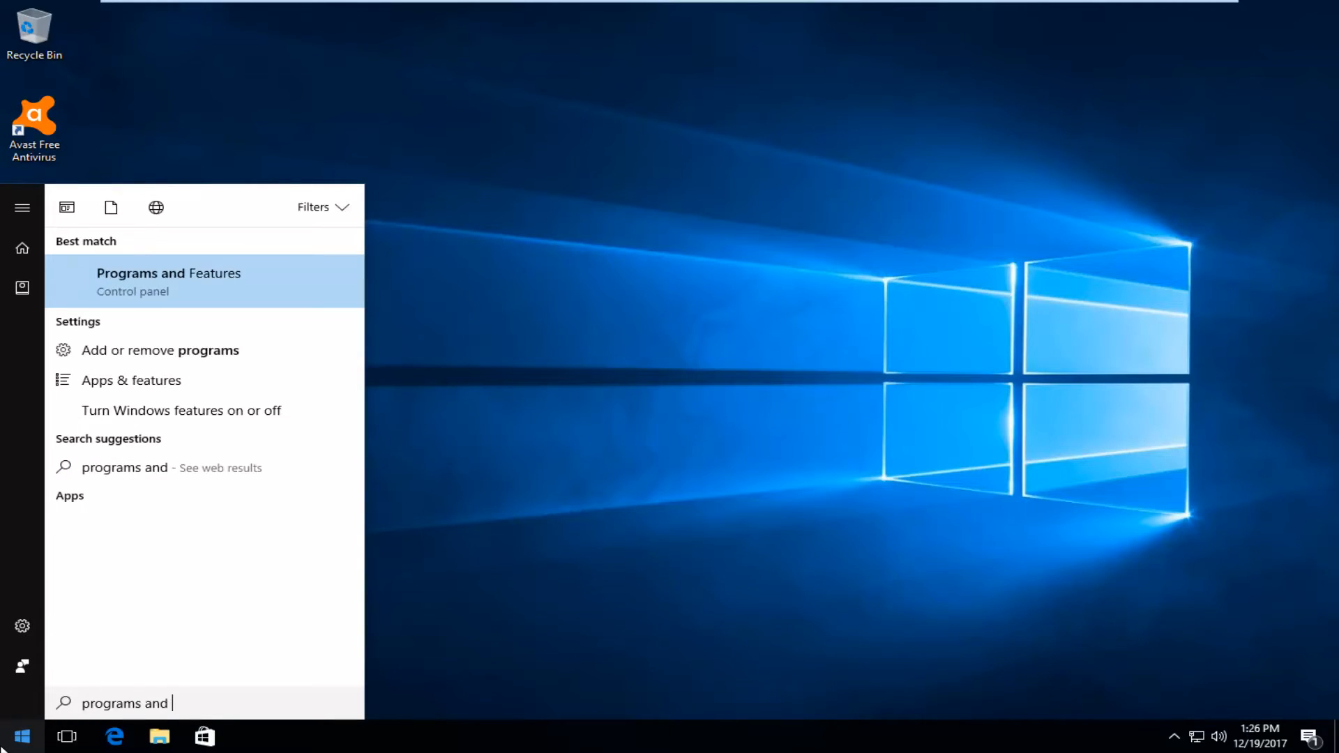
{"action": "type", "text": "f"}
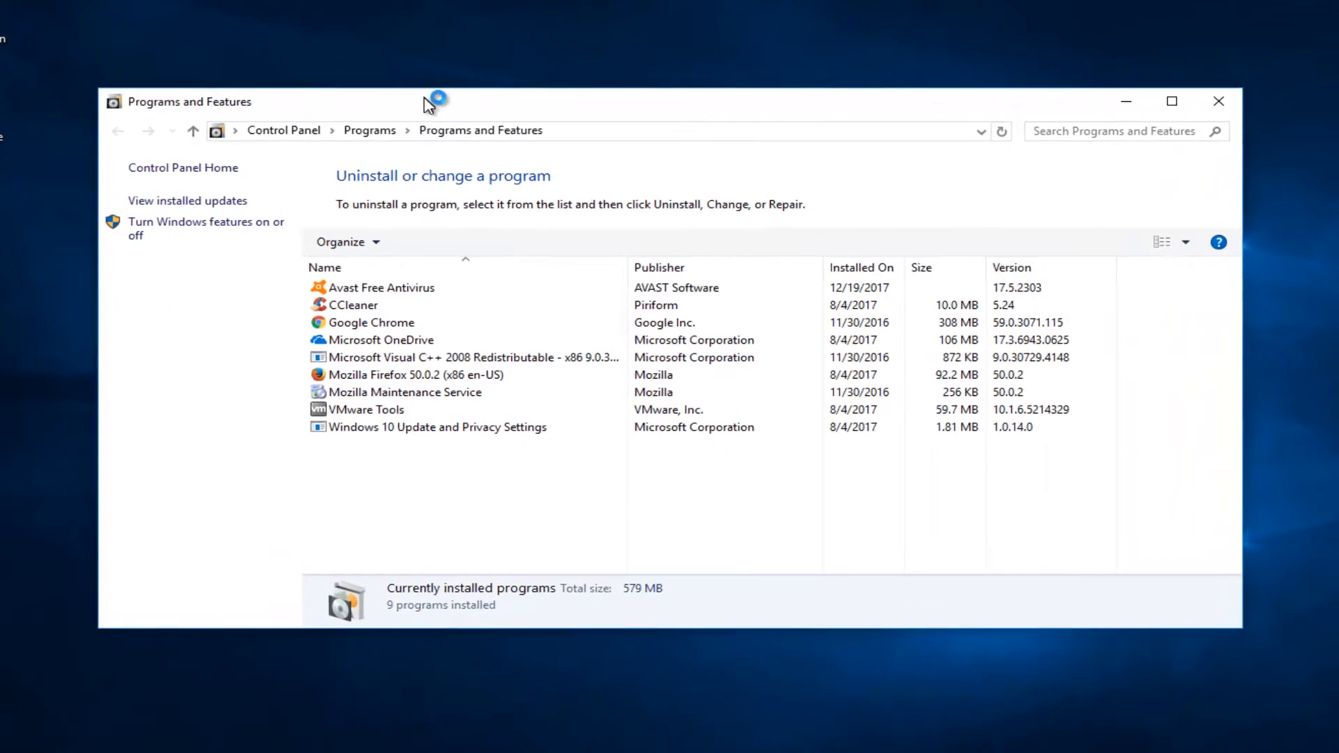
Select Avast Free Antivirus in the list and begin its uninstall, opening the Avast setup window.
{"action": "left_click", "coordinate": [346, 292]}
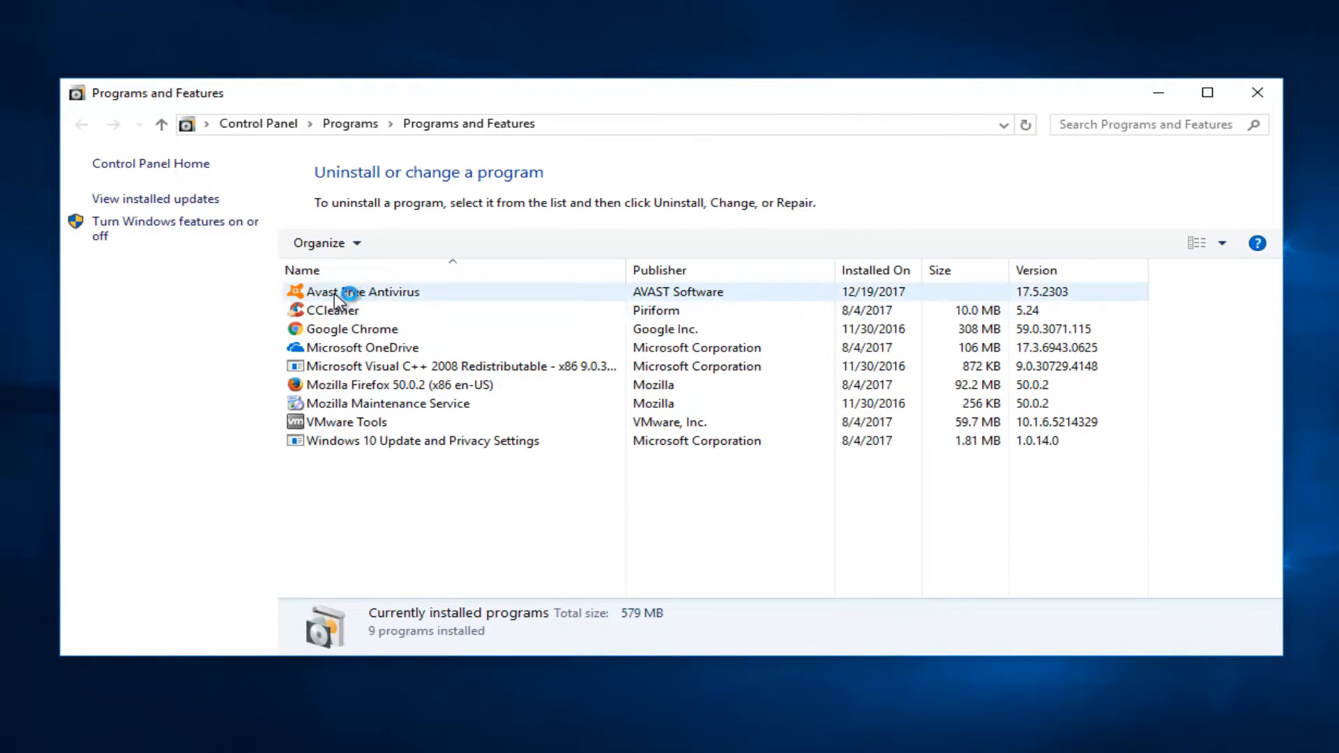
{"action": "left_click", "coordinate": [360, 291]}
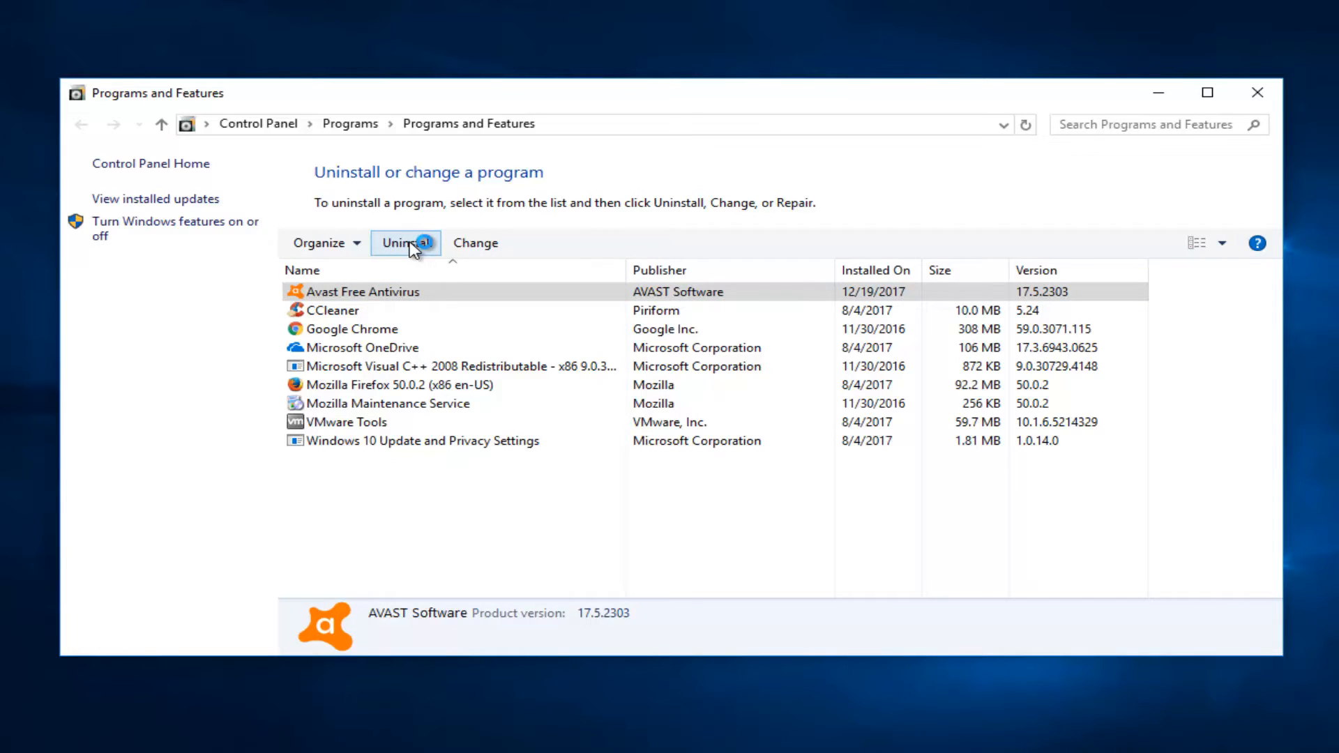
{"action": "left_click", "coordinate": [406, 243]}
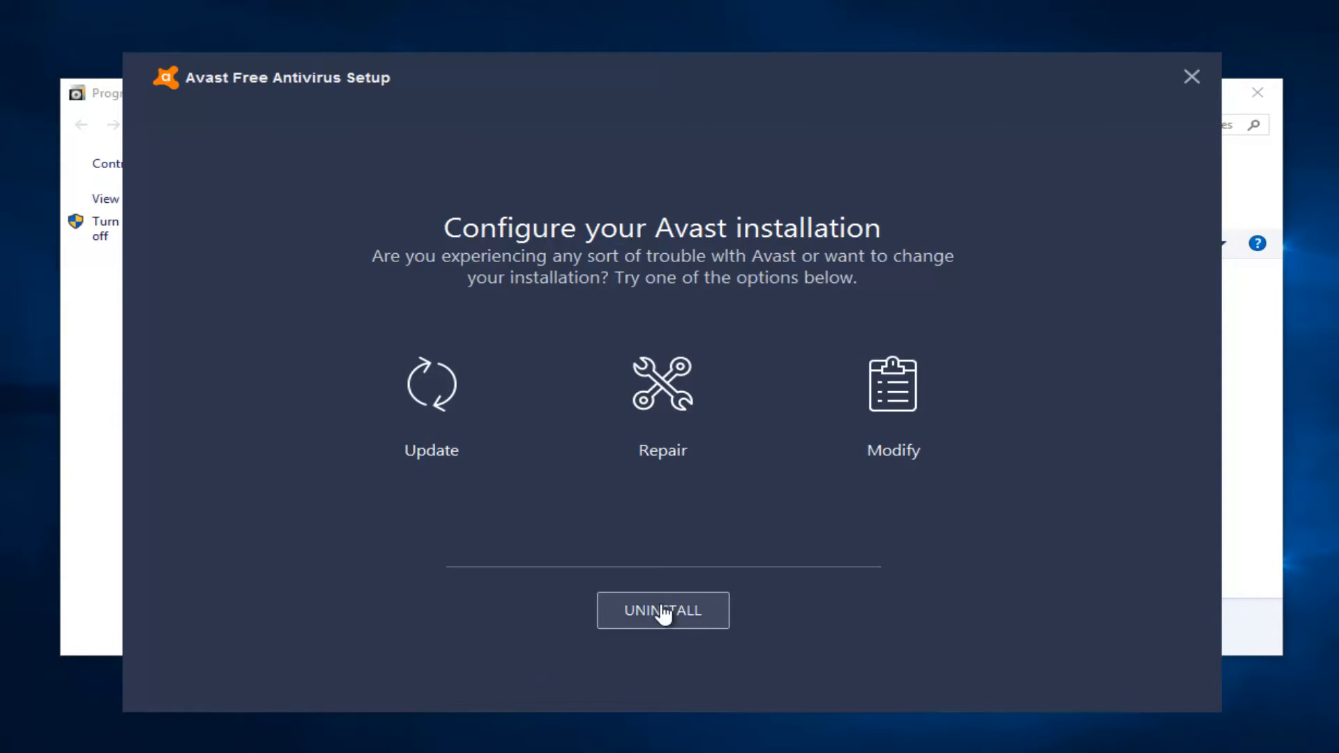
Confirm full uninstall and send the exit survey: uninstalling for good, a reason, 3 or more years.
{"action": "left_click", "coordinate": [662, 611]}
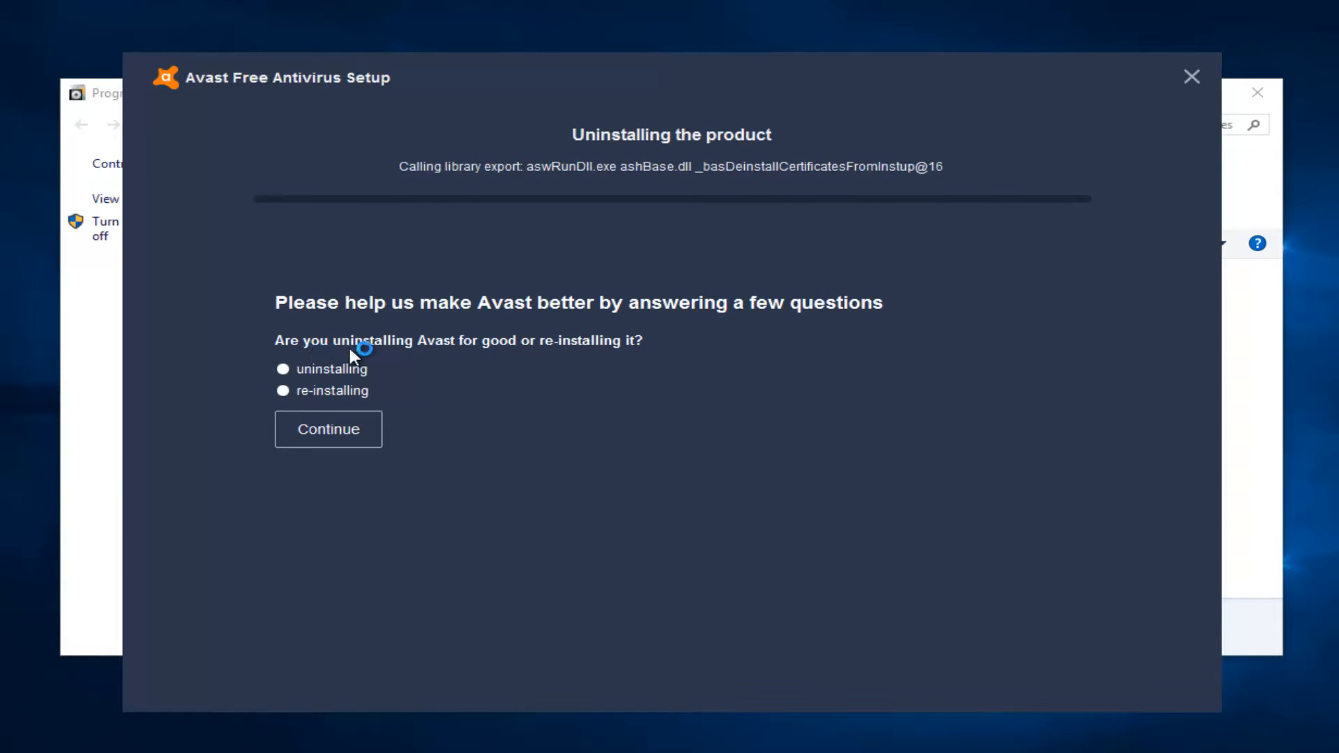
{"action": "left_click", "coordinate": [281, 368]}
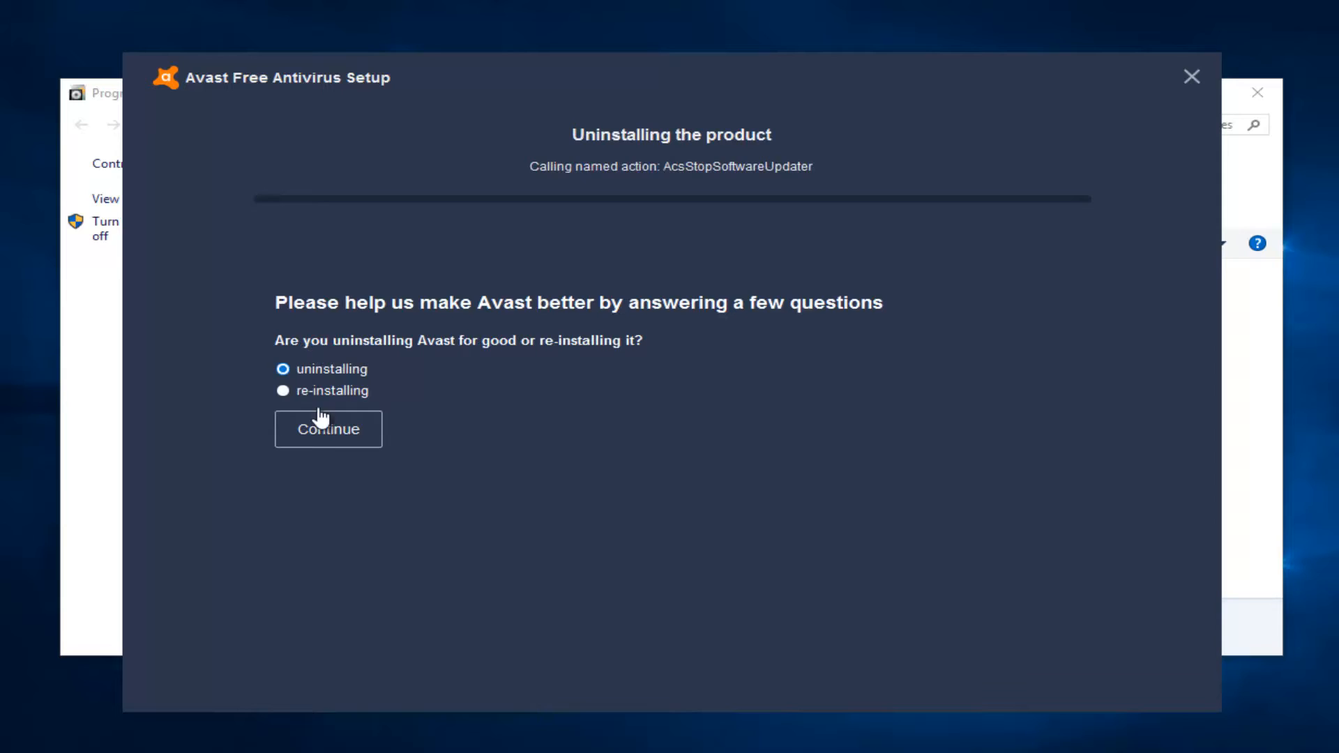
{"action": "left_click", "coordinate": [328, 429]}
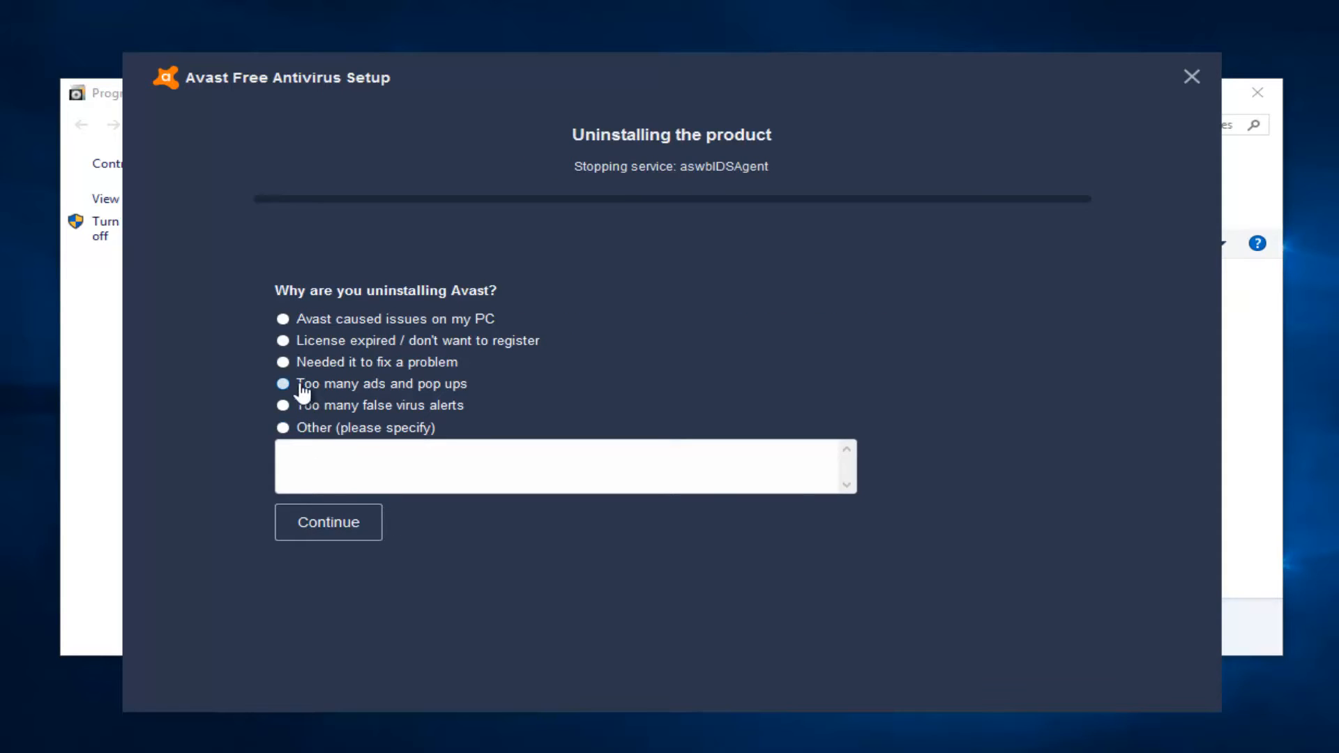
{"action": "left_click", "coordinate": [327, 522]}
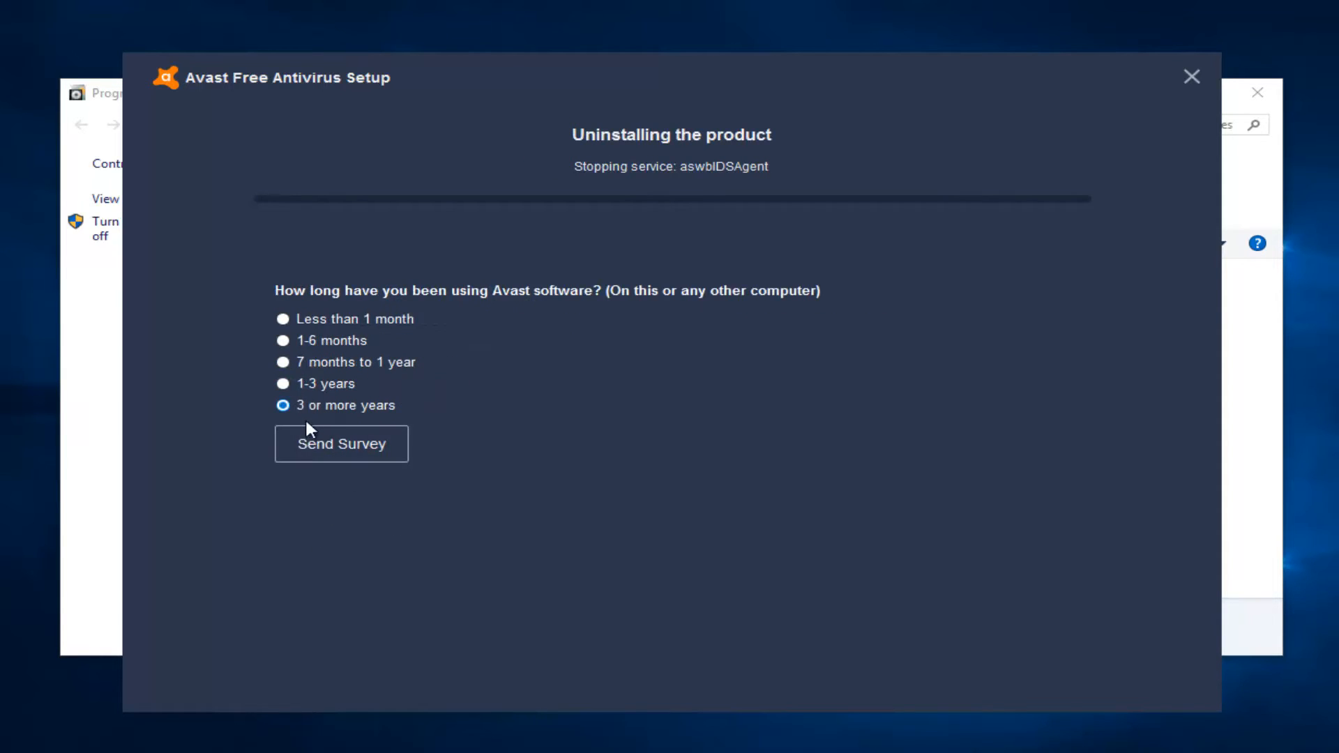
{"action": "left_click", "coordinate": [341, 443]}
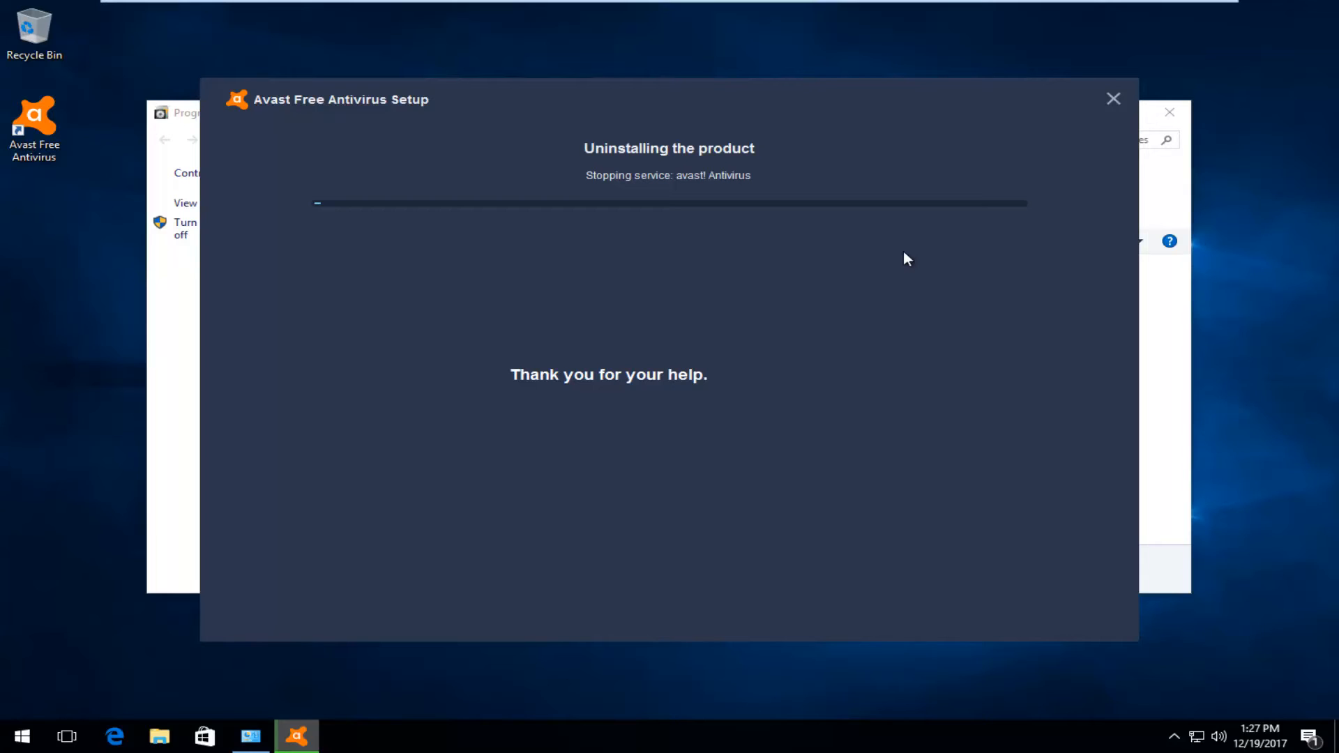
{"action": "mouse_move", "coordinate": [870, 254]}
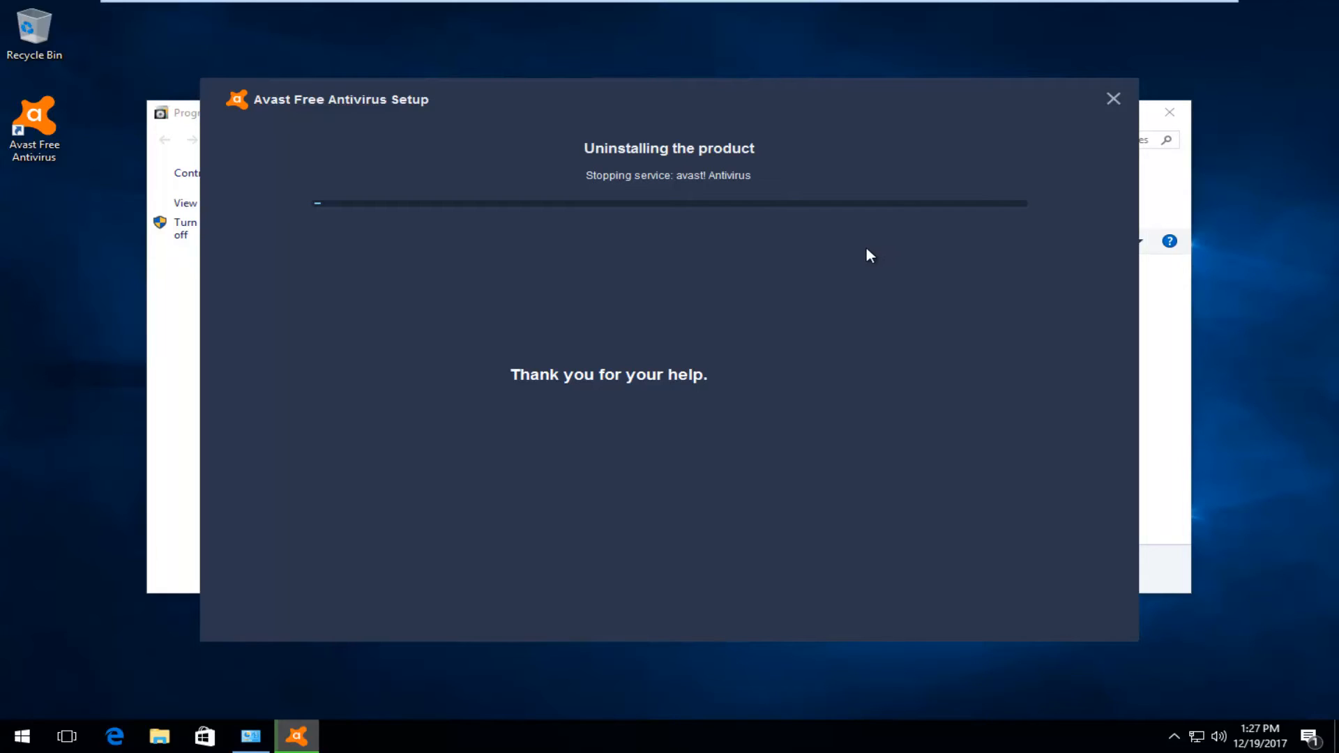
{"action": "mouse_move", "coordinate": [859, 254]}
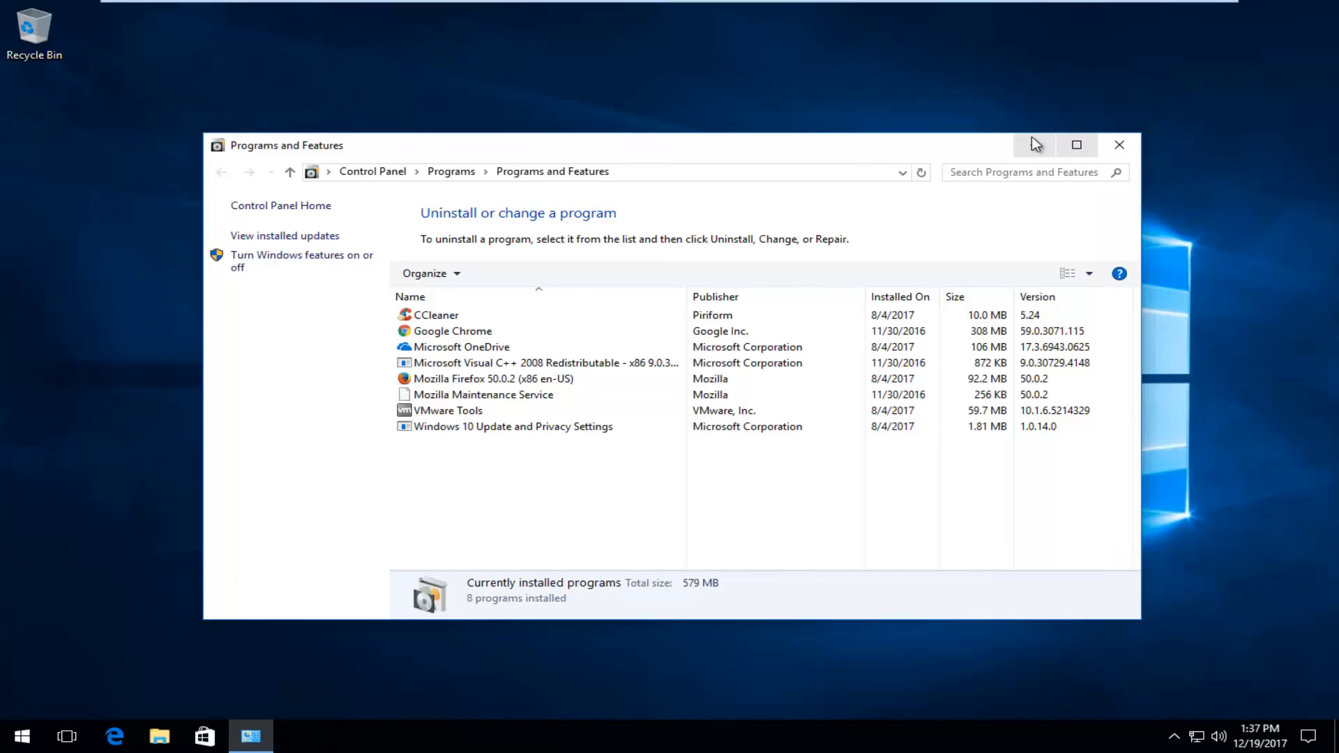
Close Programs and Features and check the hidden taskbar icons show no Avast entry.
{"action": "left_click", "coordinate": [1119, 144]}
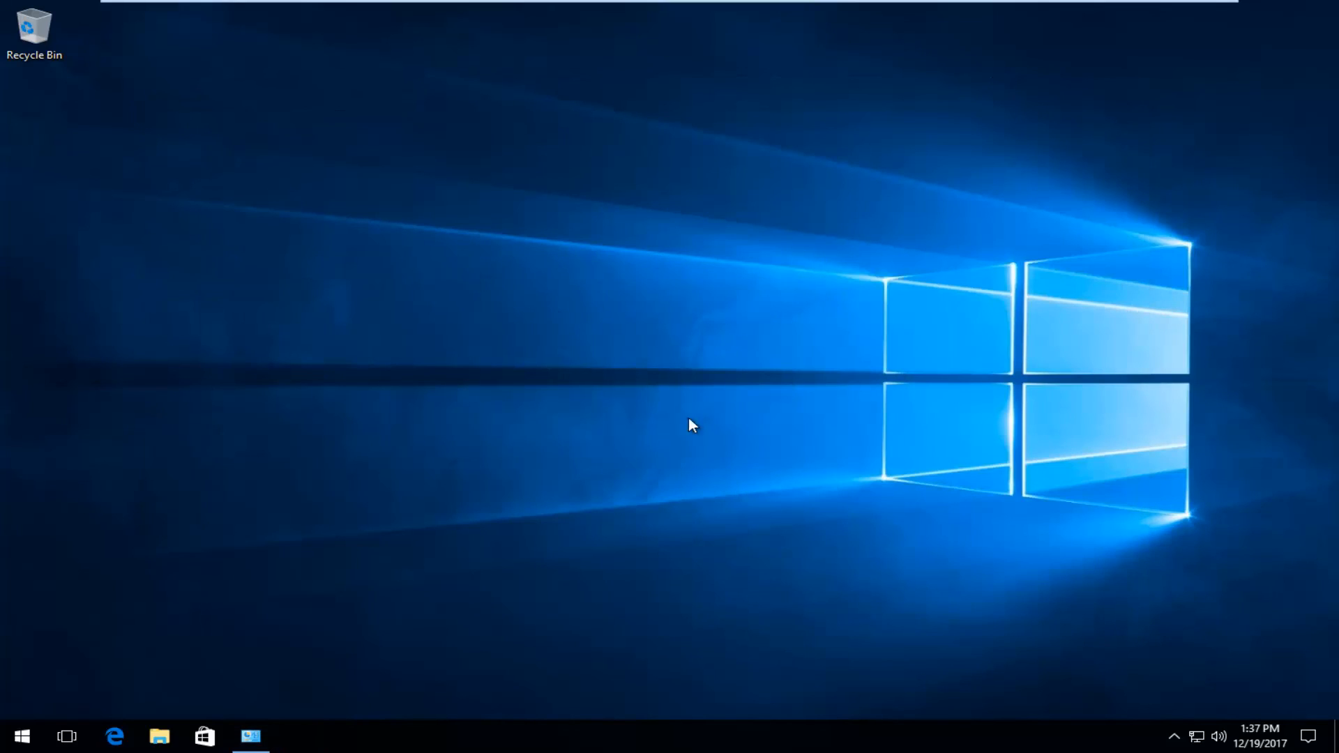
{"action": "left_click", "coordinate": [1173, 735]}
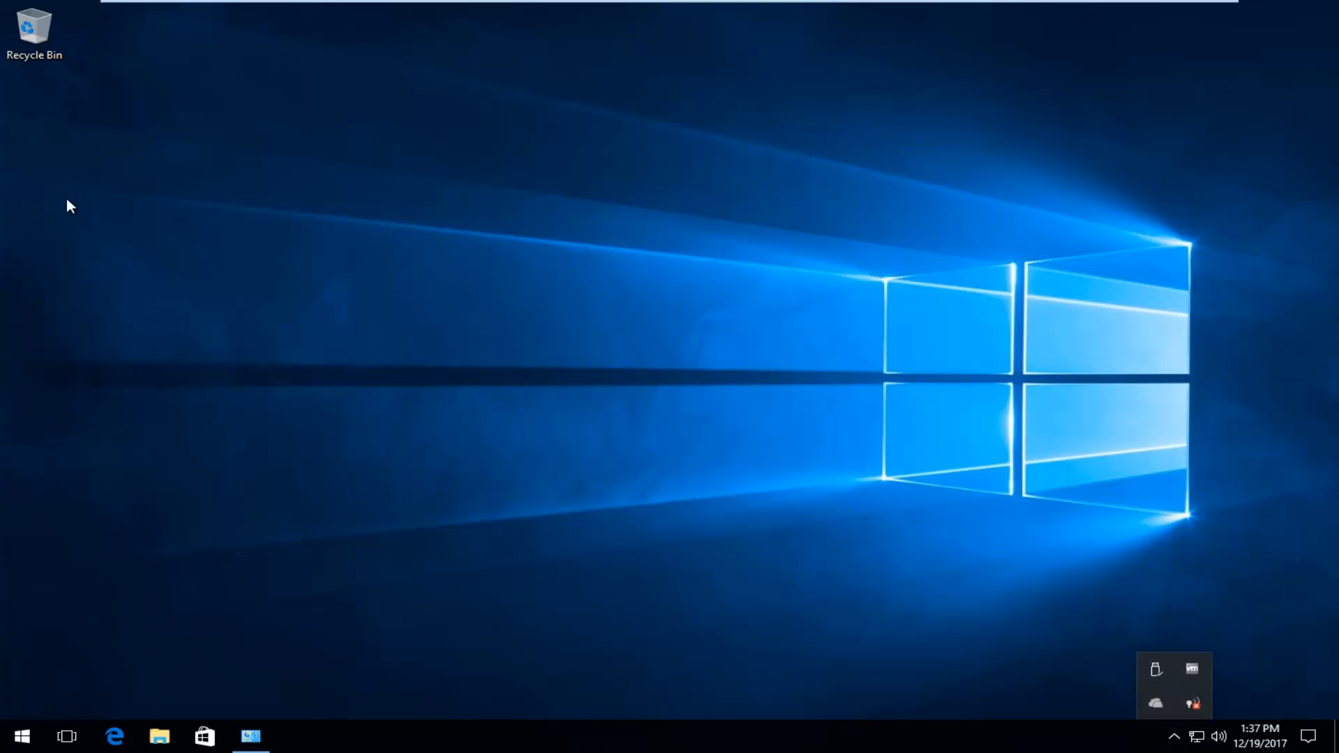